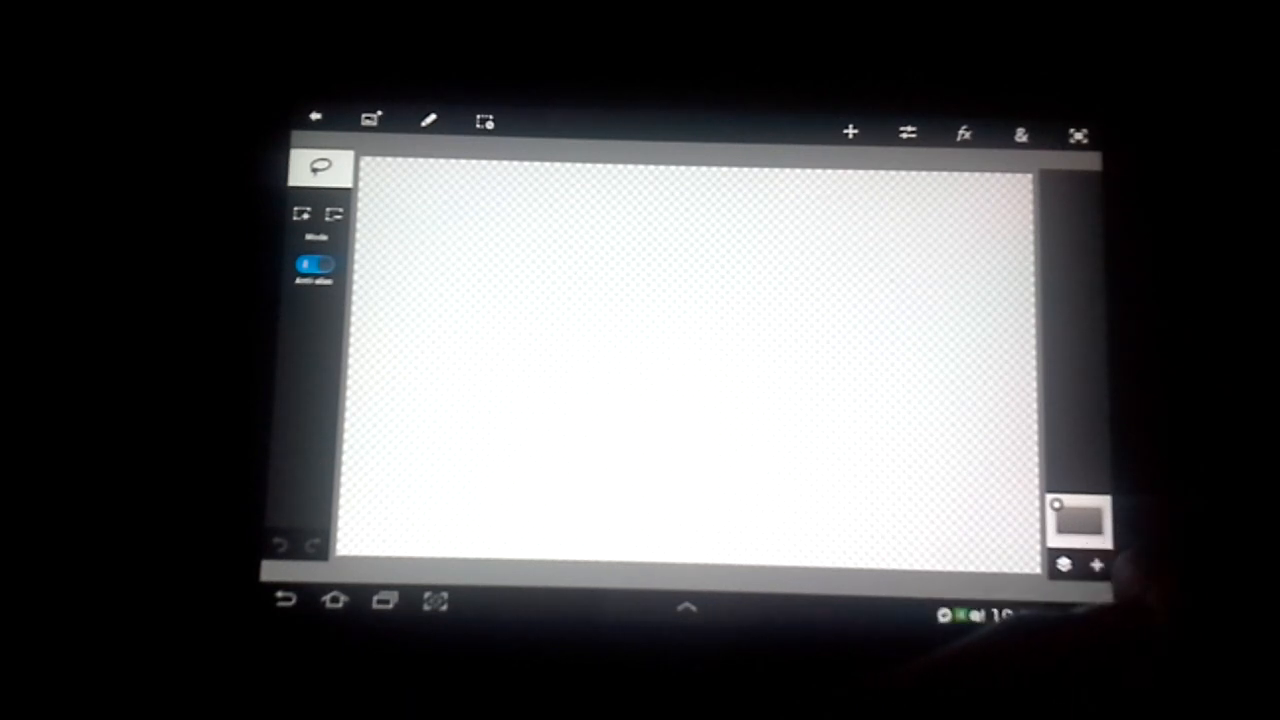
Step: Start adding a camera photo to the blank transparent canvas
{"action": "left_click", "coordinate": [1096, 566]}
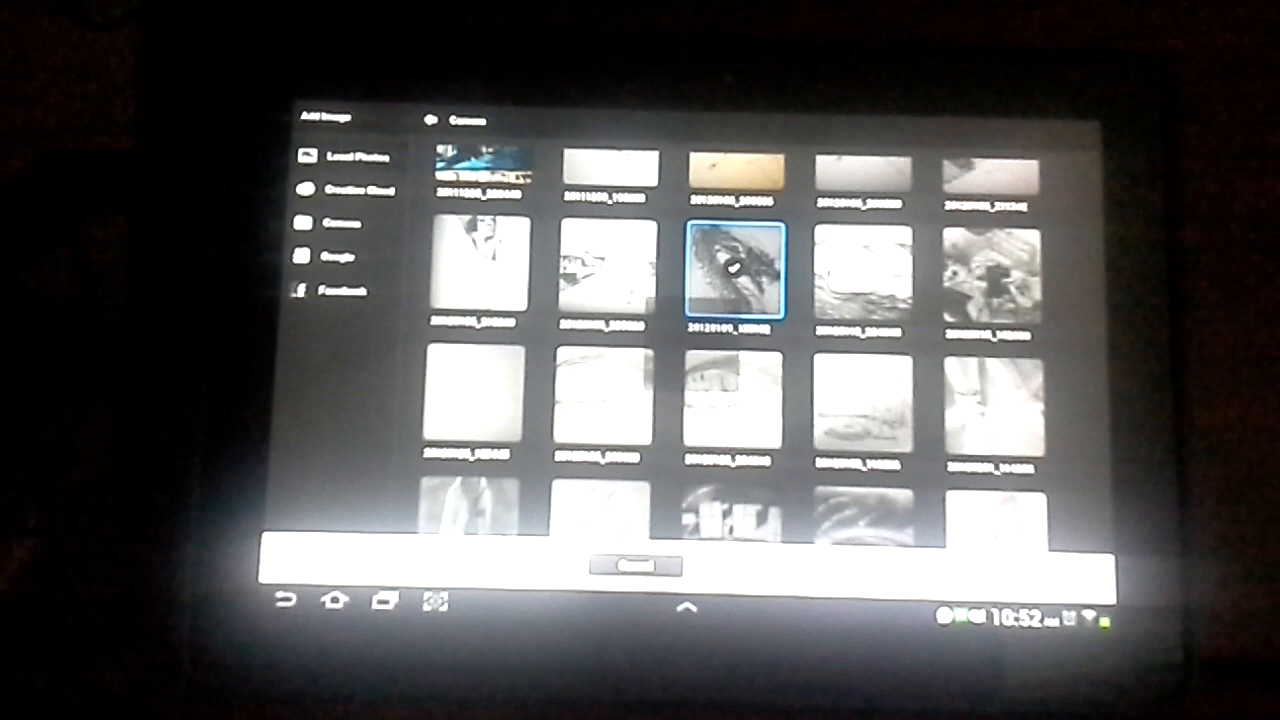
Step: Choose the dragon sketch from the Camera album and commit its placement as a layer
{"action": "left_click", "coordinate": [735, 270]}
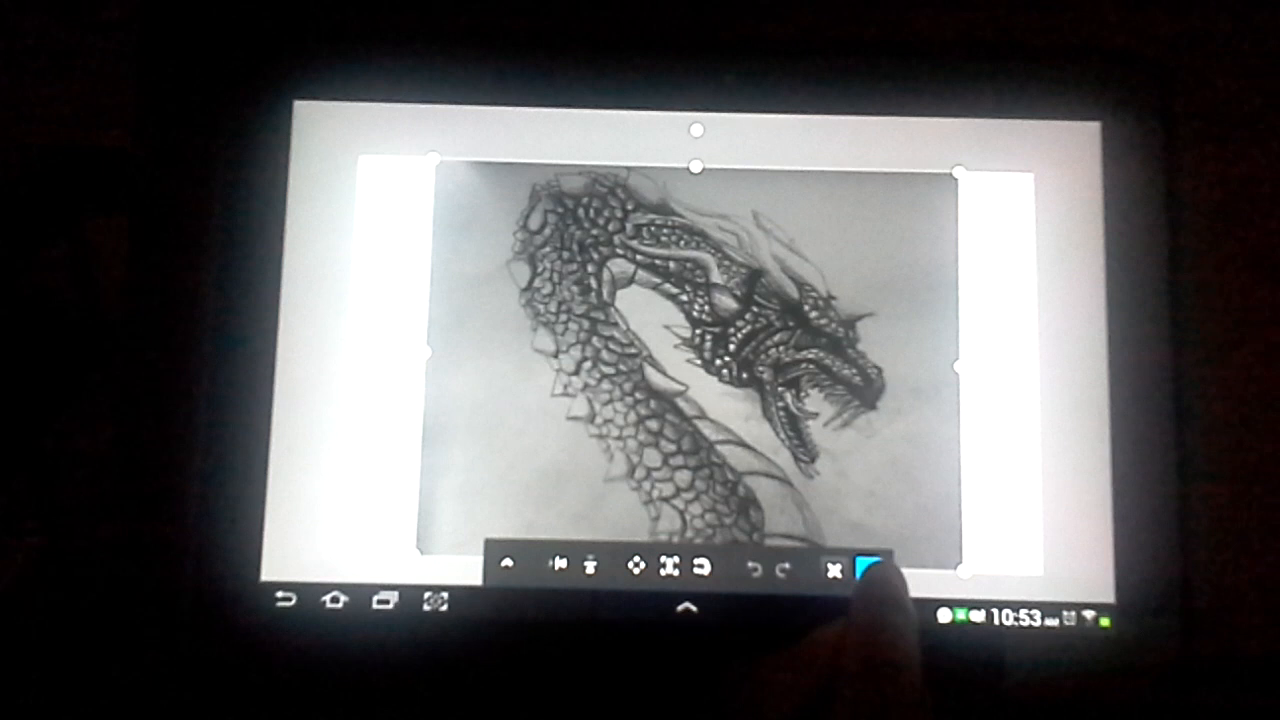
{"action": "left_click", "coordinate": [862, 571]}
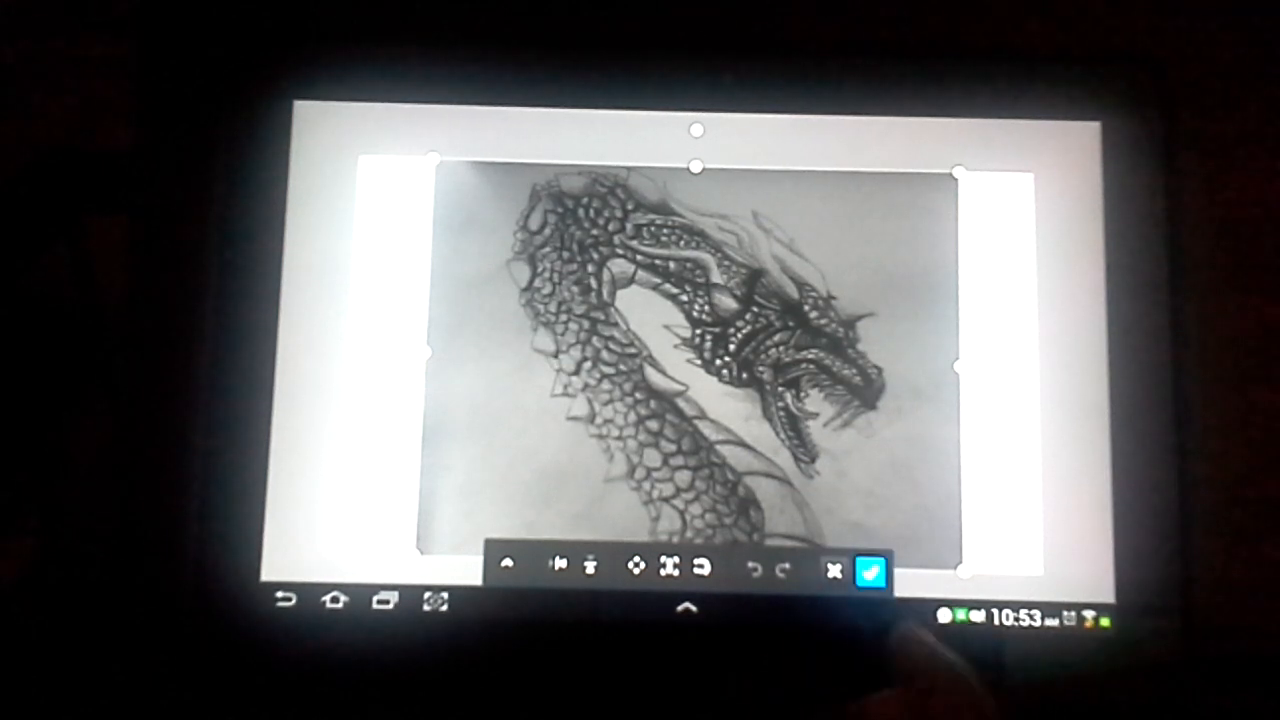
{"action": "left_click", "coordinate": [866, 570]}
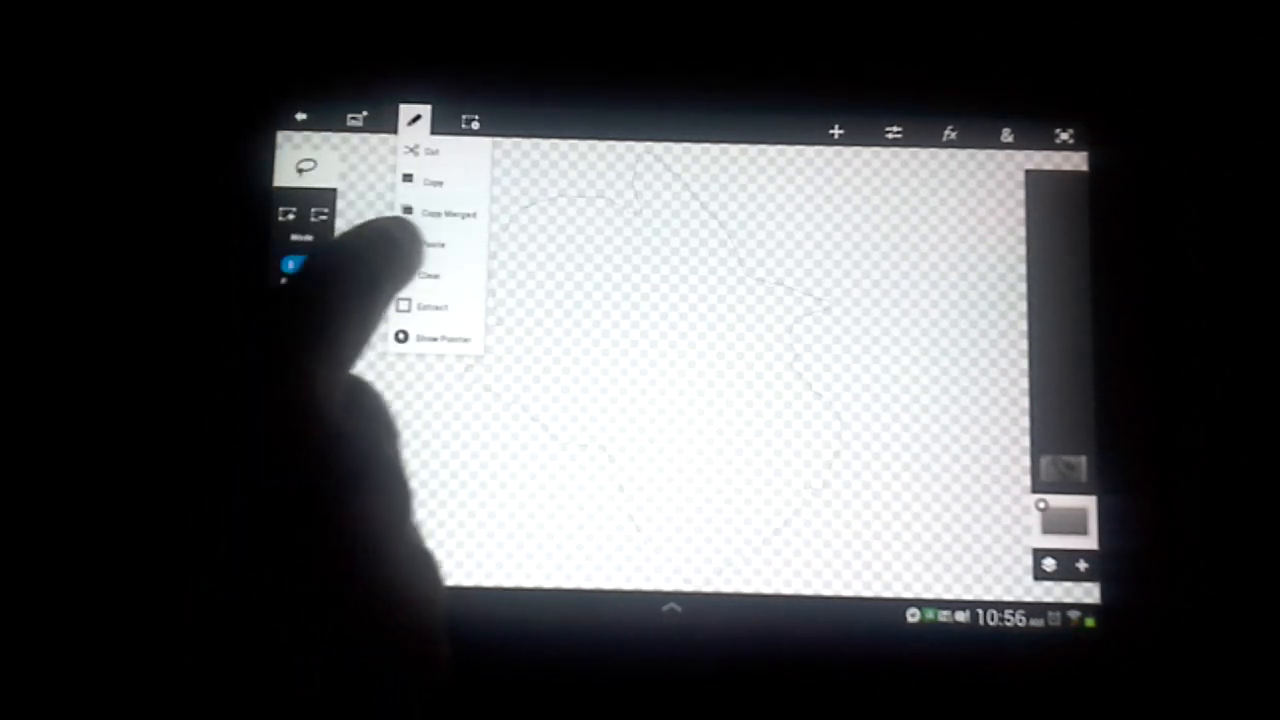
Step: Paste the copied dragon head onto the transparent layer from the Edit menu
{"action": "left_click", "coordinate": [432, 244]}
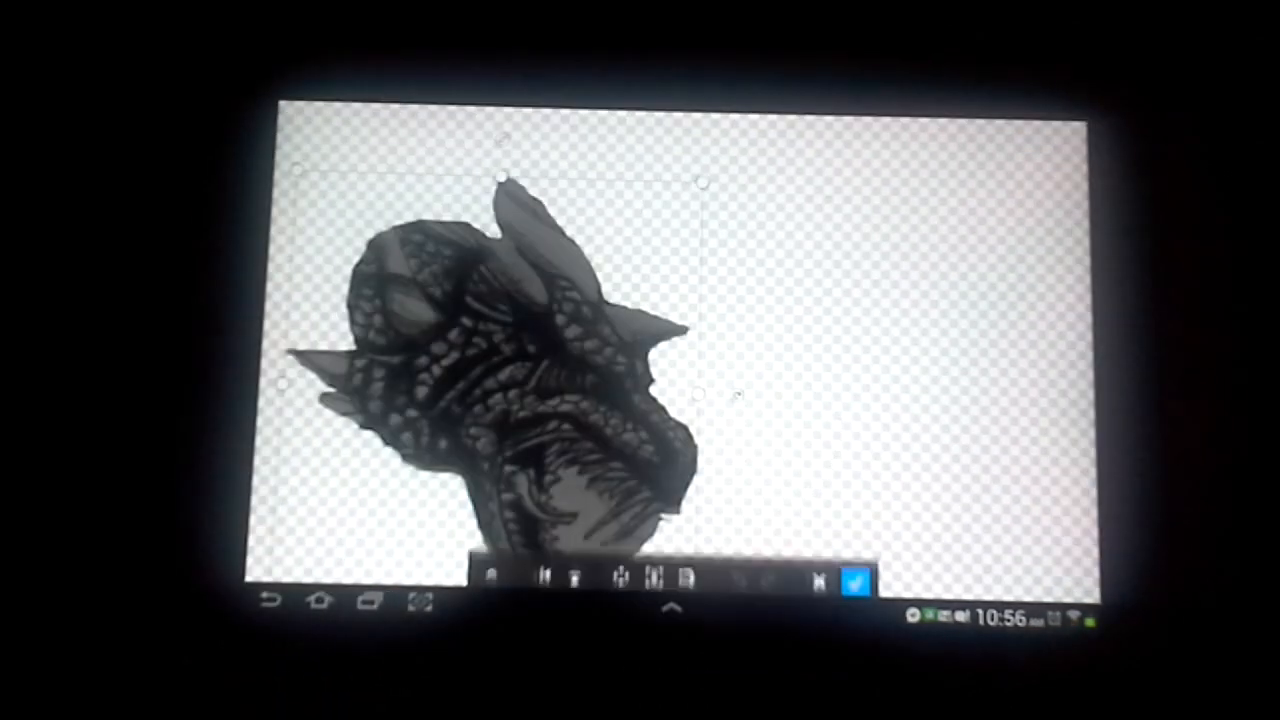